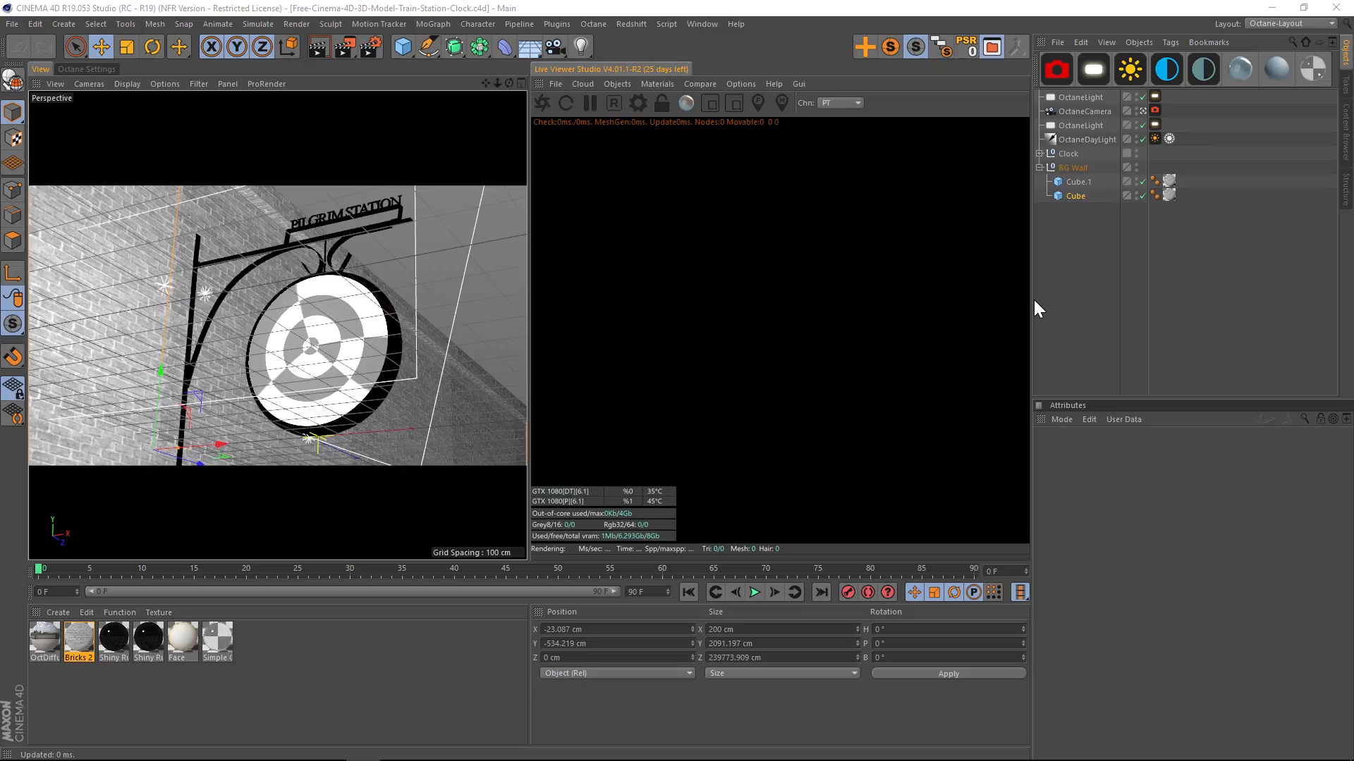
{"action": "mouse_move", "coordinate": [1049, 297]}
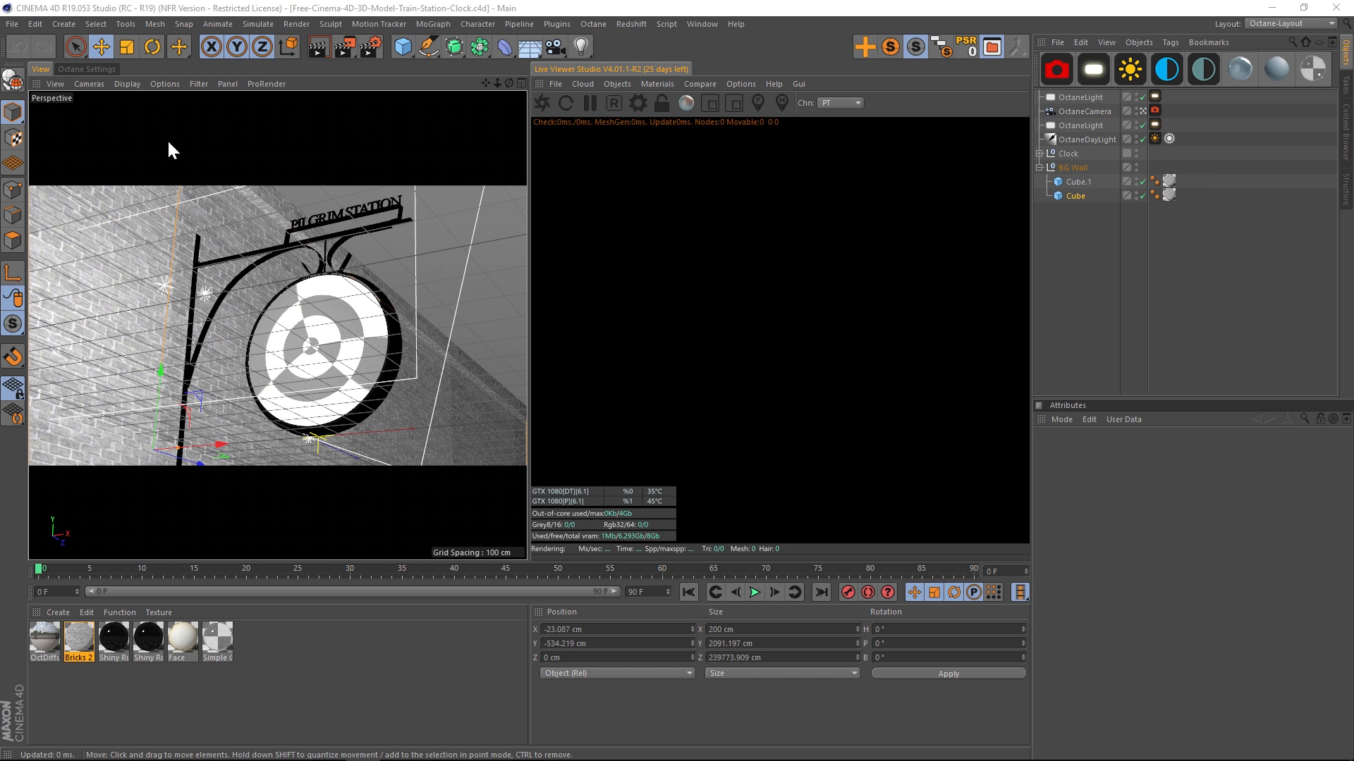
{"action": "mouse_move", "coordinate": [358, 507]}
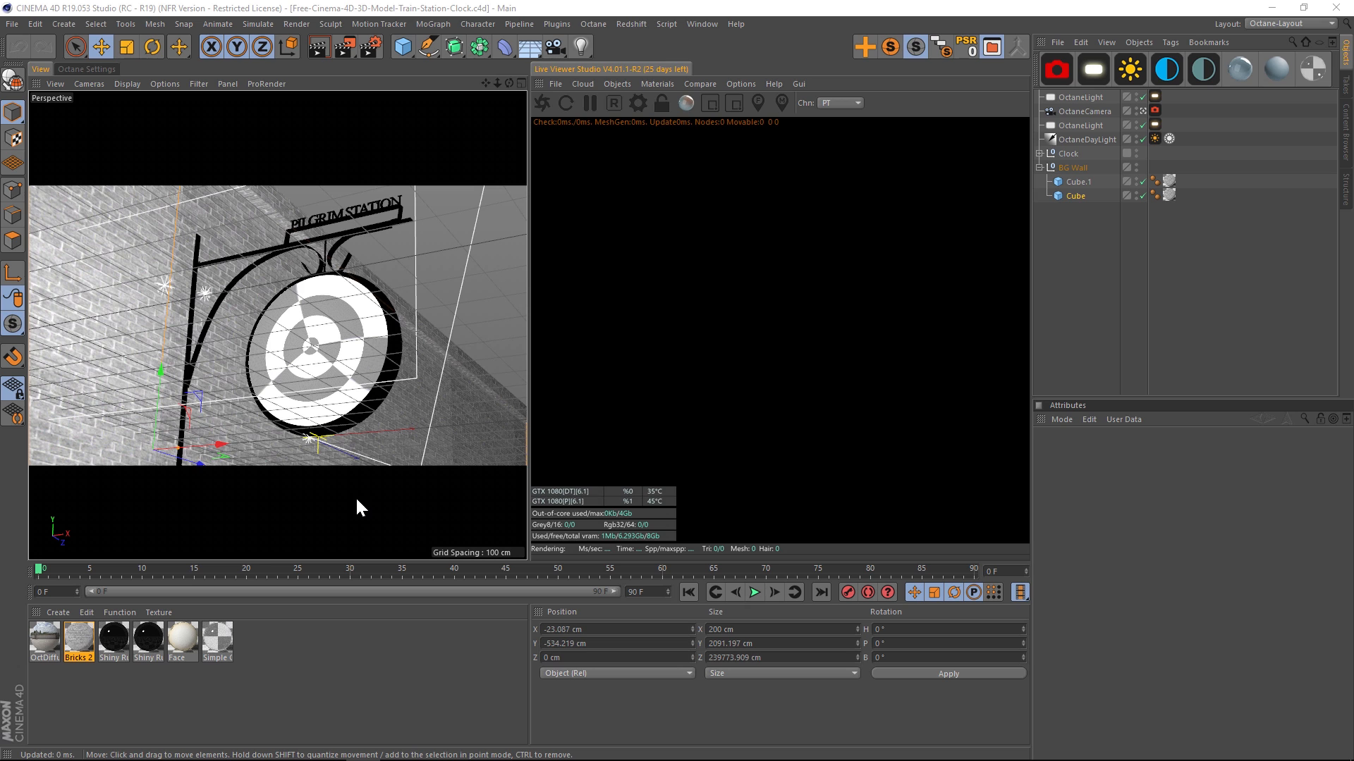
Step: Show the Octane Settings Pathtracing kernel, with 1500 max samples and depths of 13
{"action": "left_click", "coordinate": [86, 69]}
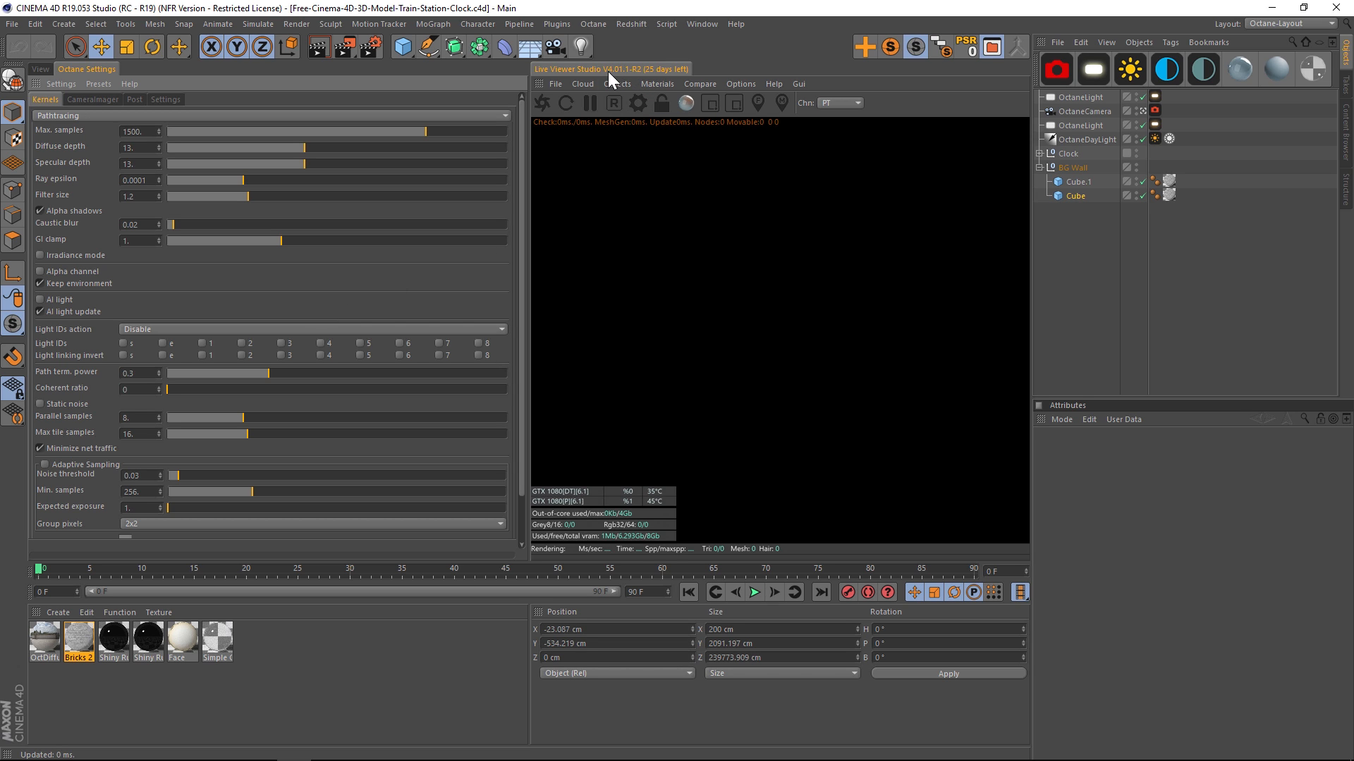